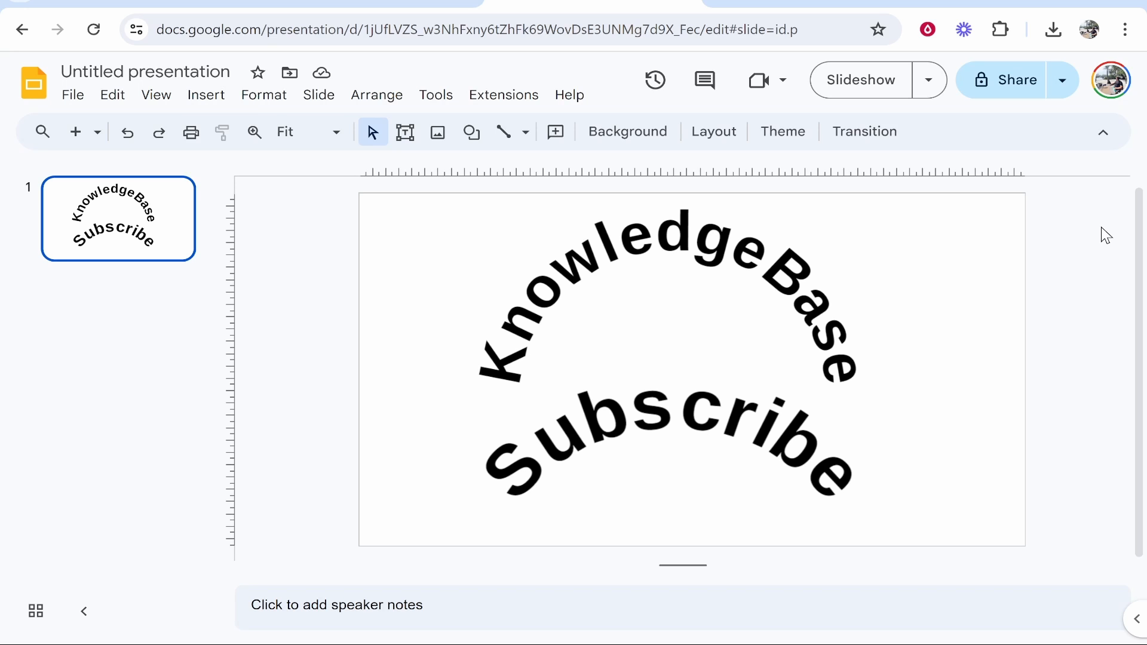
# Step: Bring up the Google homepage in a new browser tab
pyautogui.click(22, 28)
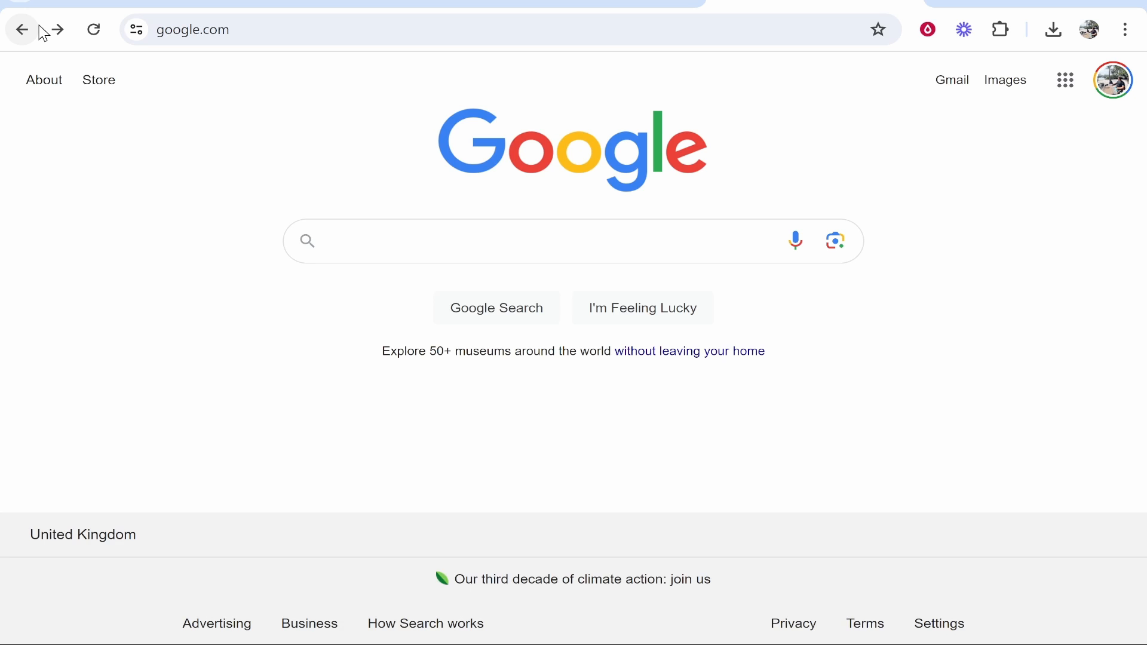
# Step: Search Google for 'curved text generator' to find the InkPx tool
pyautogui.click(512, 240)
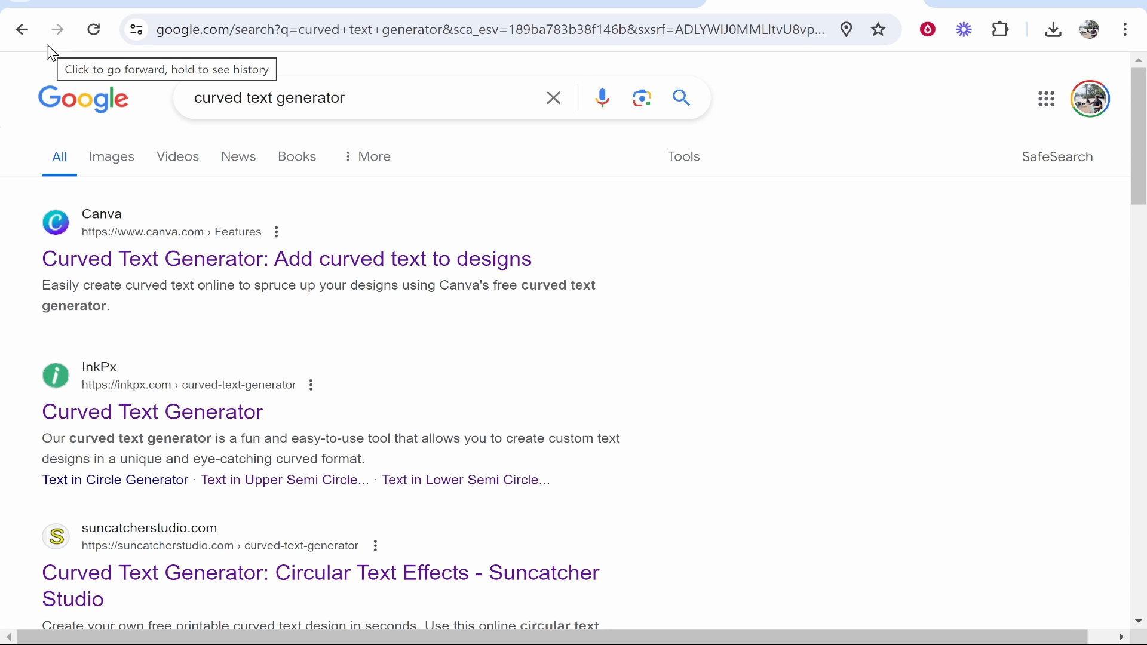
pyautogui.moveTo(271, 344)
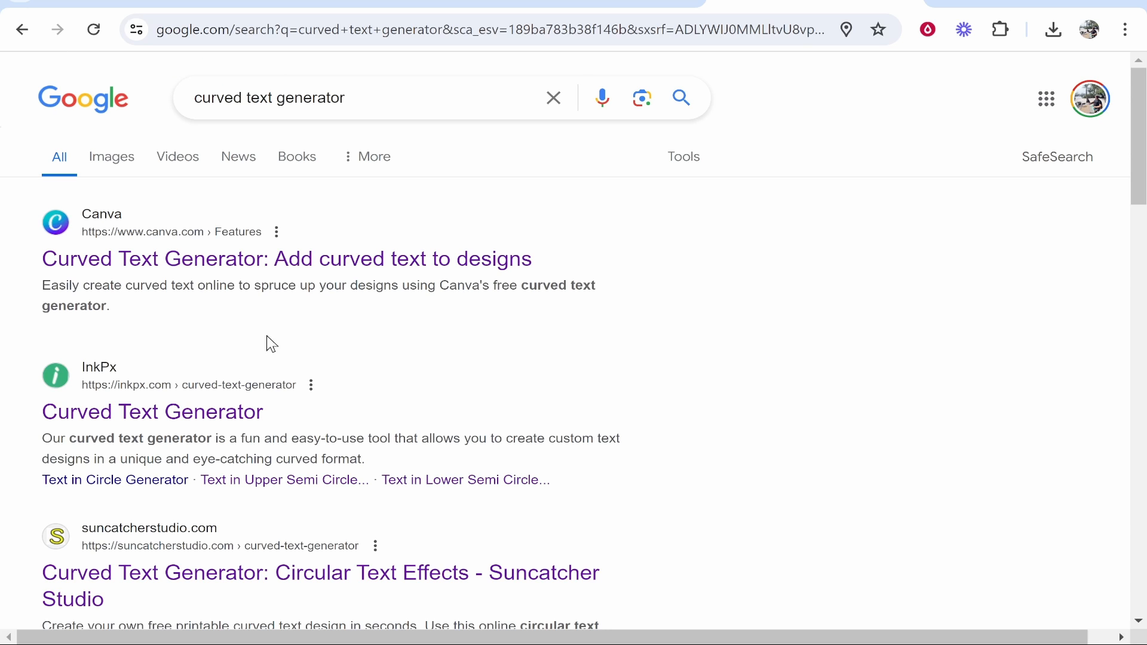
pyautogui.moveTo(67, 437)
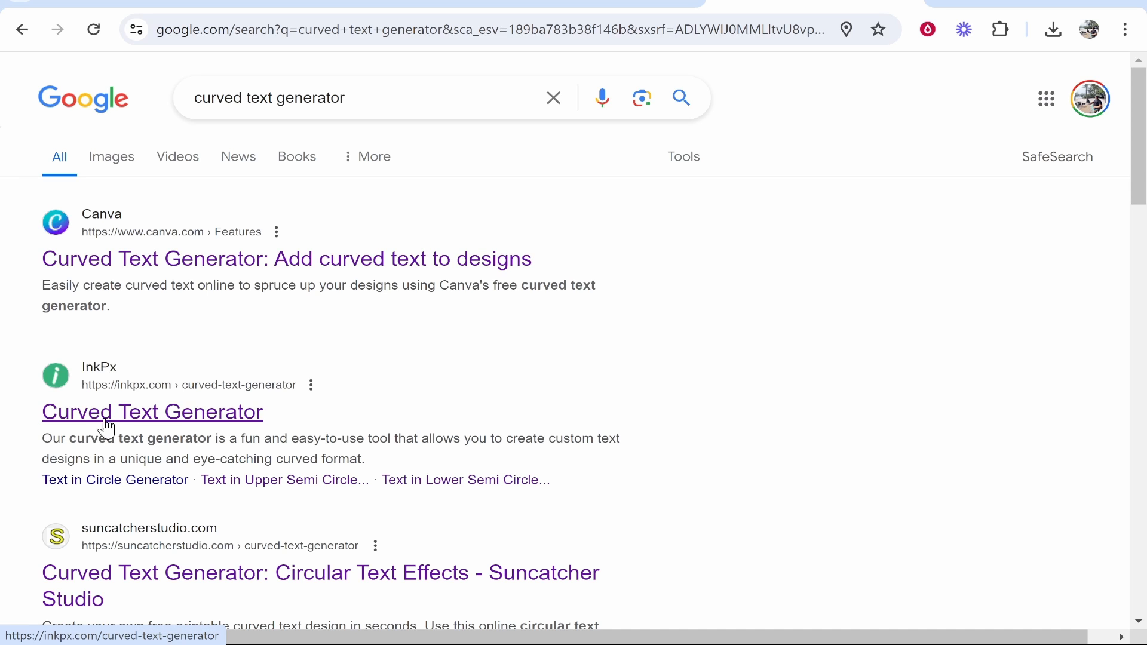
pyautogui.moveTo(131, 420)
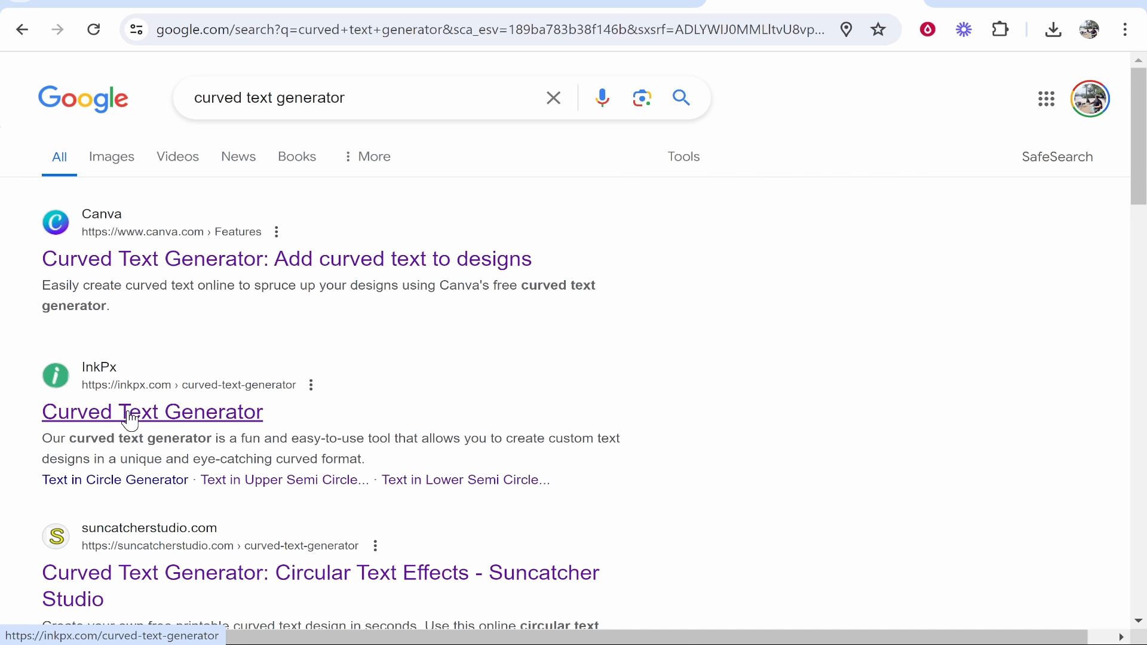
# Step: Go to the InkPx Curved Text Generator and peek at its Education & Worksheet categories
pyautogui.click(152, 411)
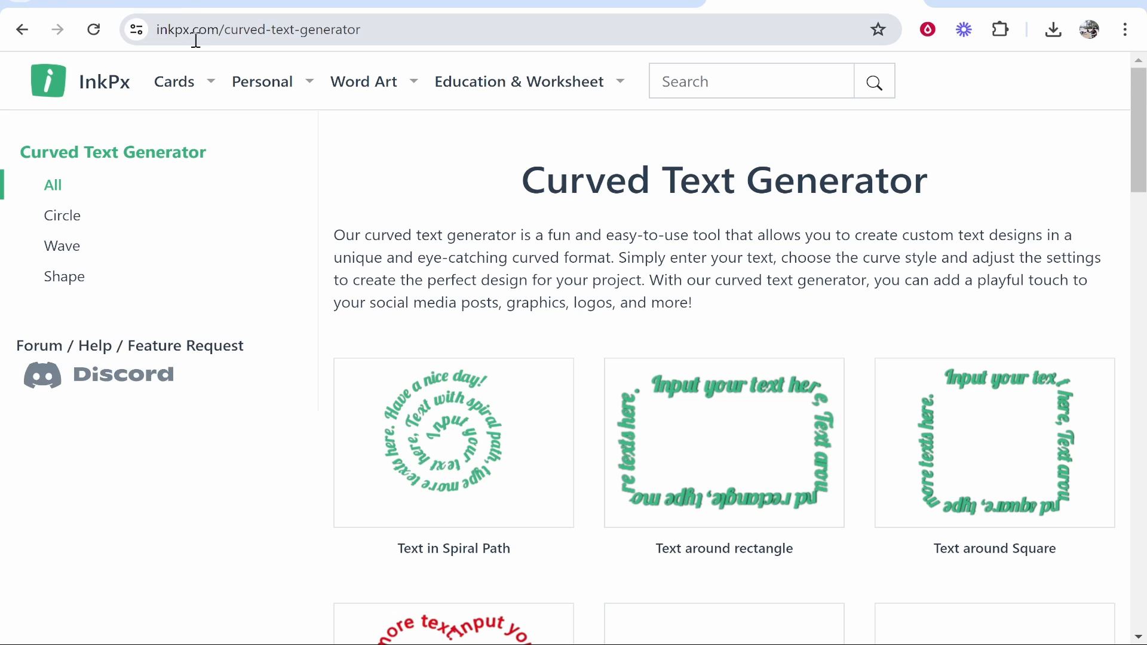
pyautogui.moveTo(252, 28)
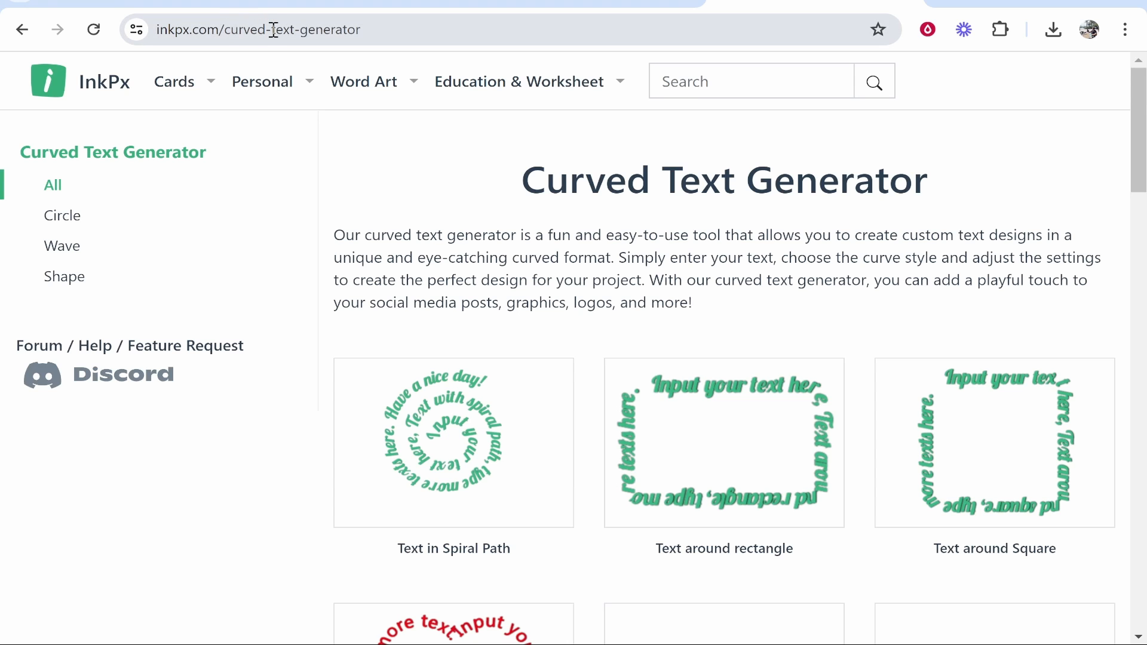
pyautogui.click(520, 81)
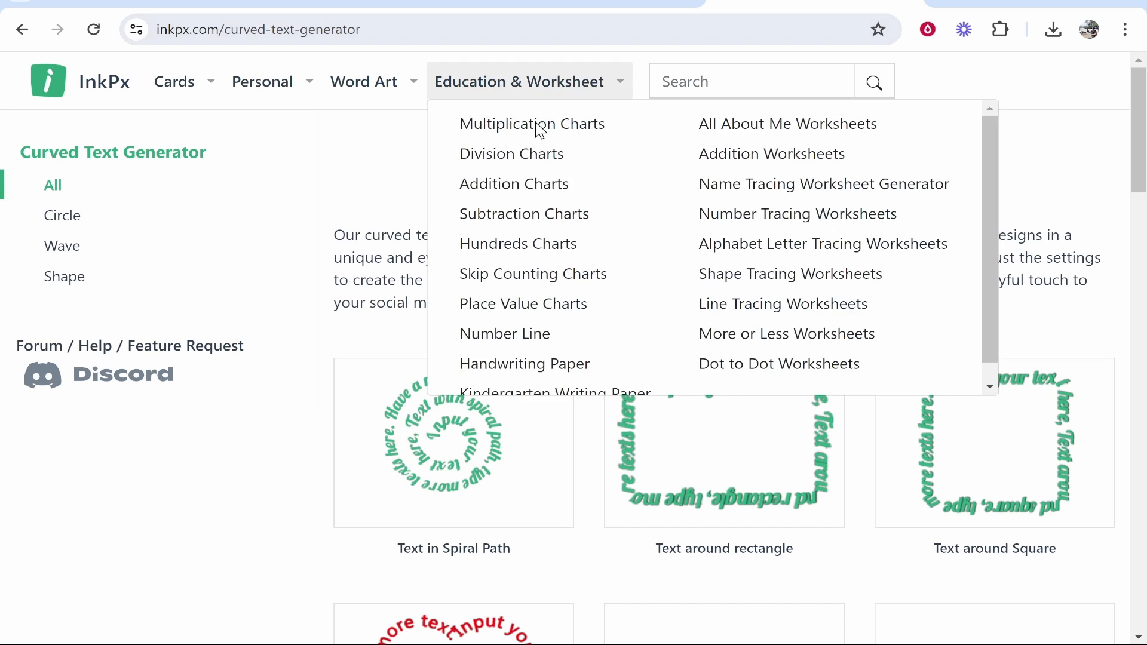
pyautogui.click(851, 217)
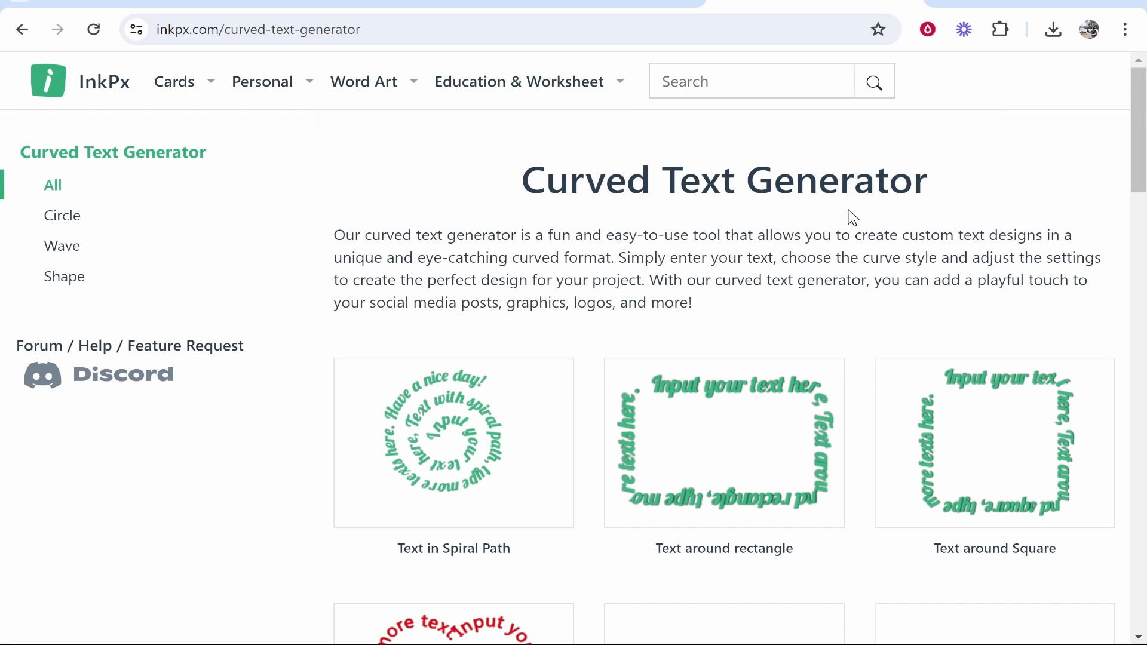
# Step: Browse the template gallery of spiral, heart, wave, circle and semi-circle text designs
pyautogui.scroll(-3)
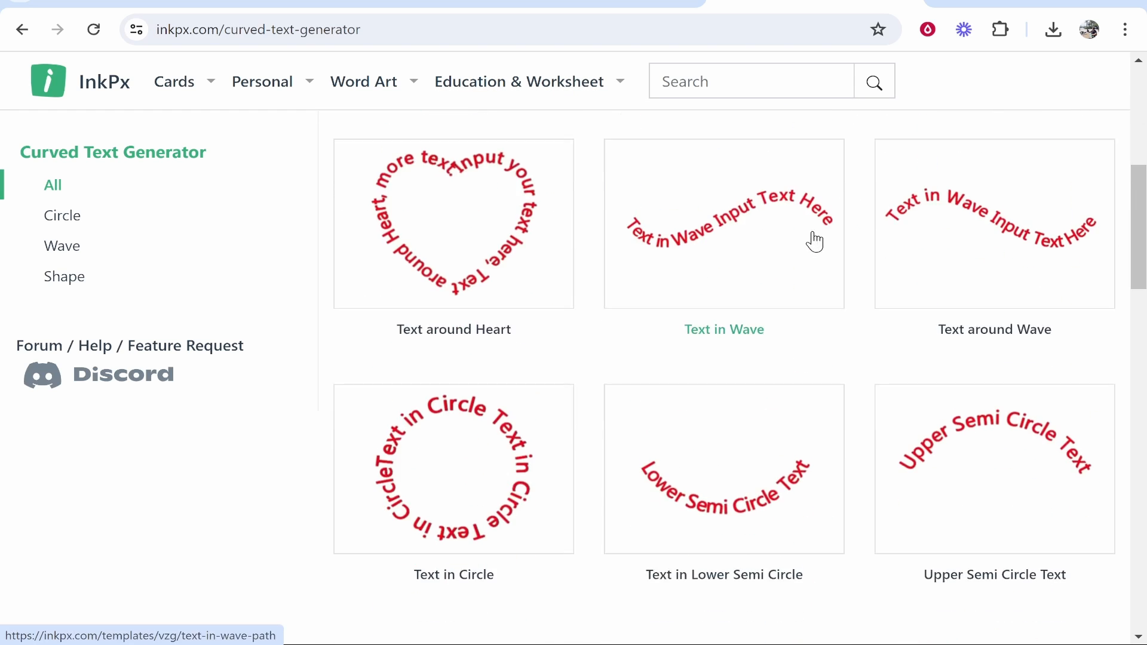
pyautogui.scroll(-3)
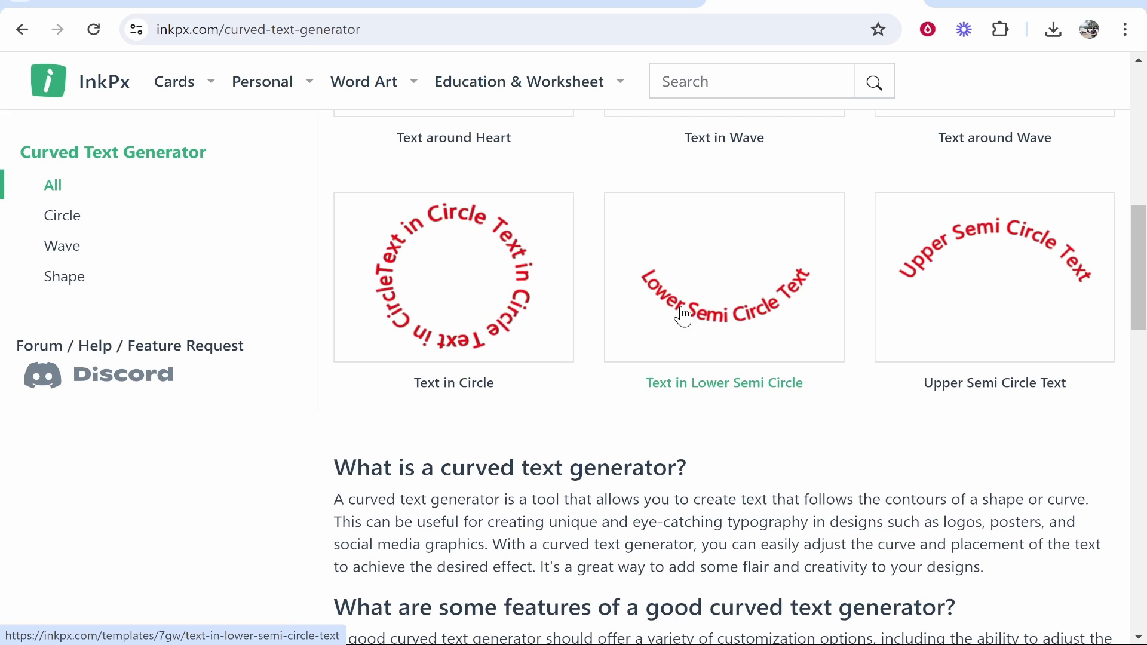
pyautogui.scroll(3)
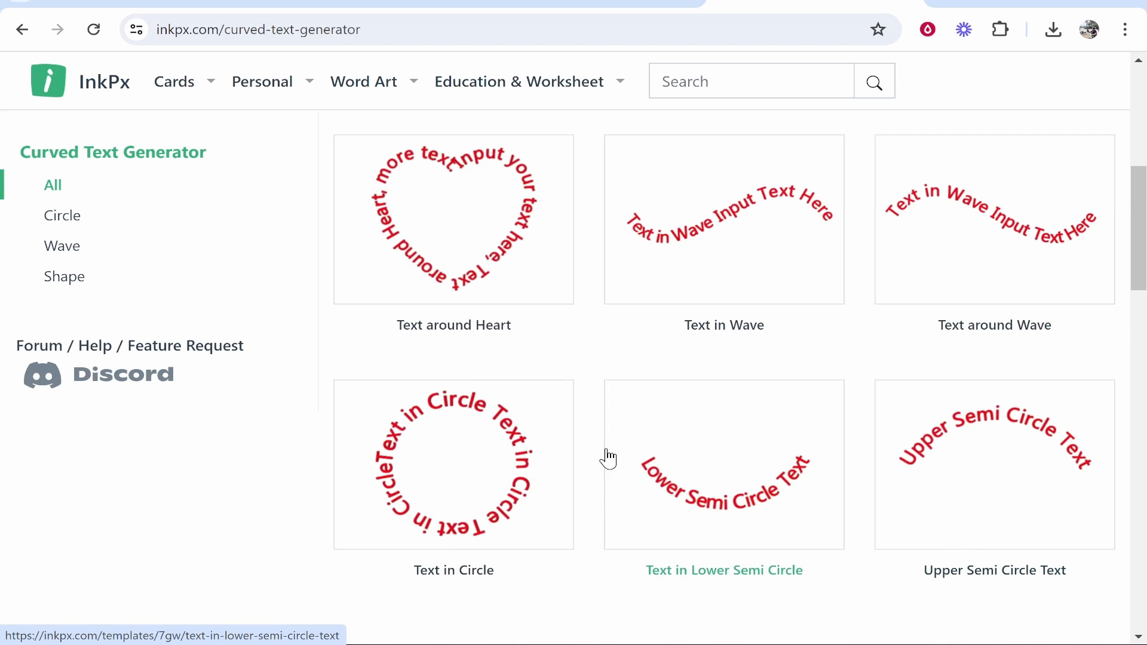
pyautogui.moveTo(588, 491)
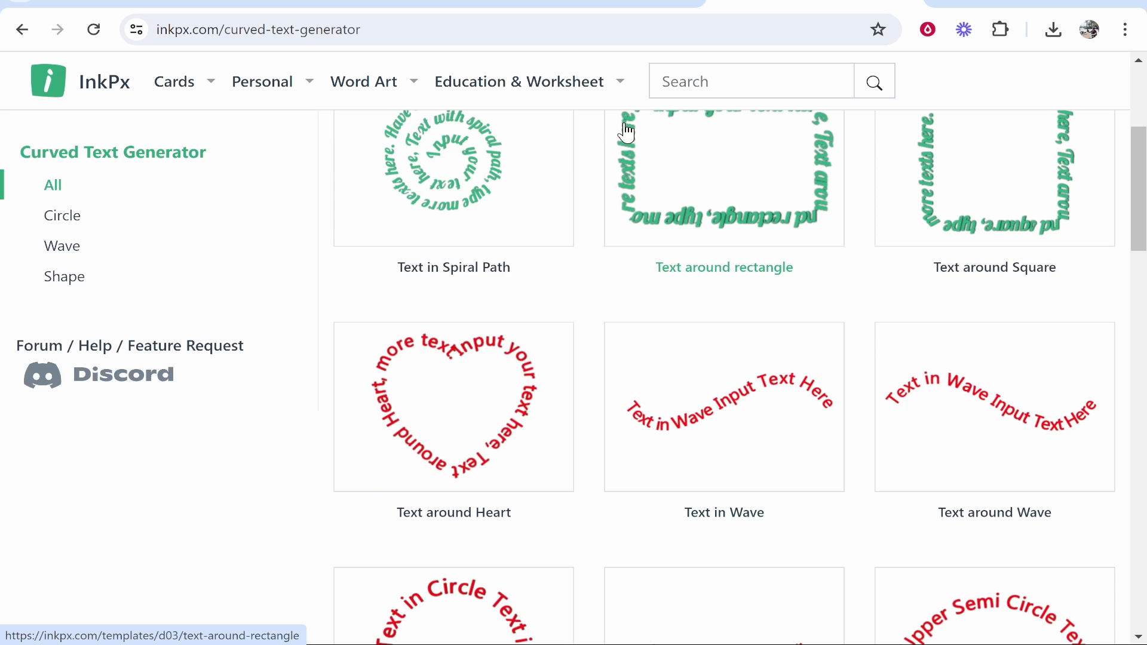
pyautogui.scroll(-3)
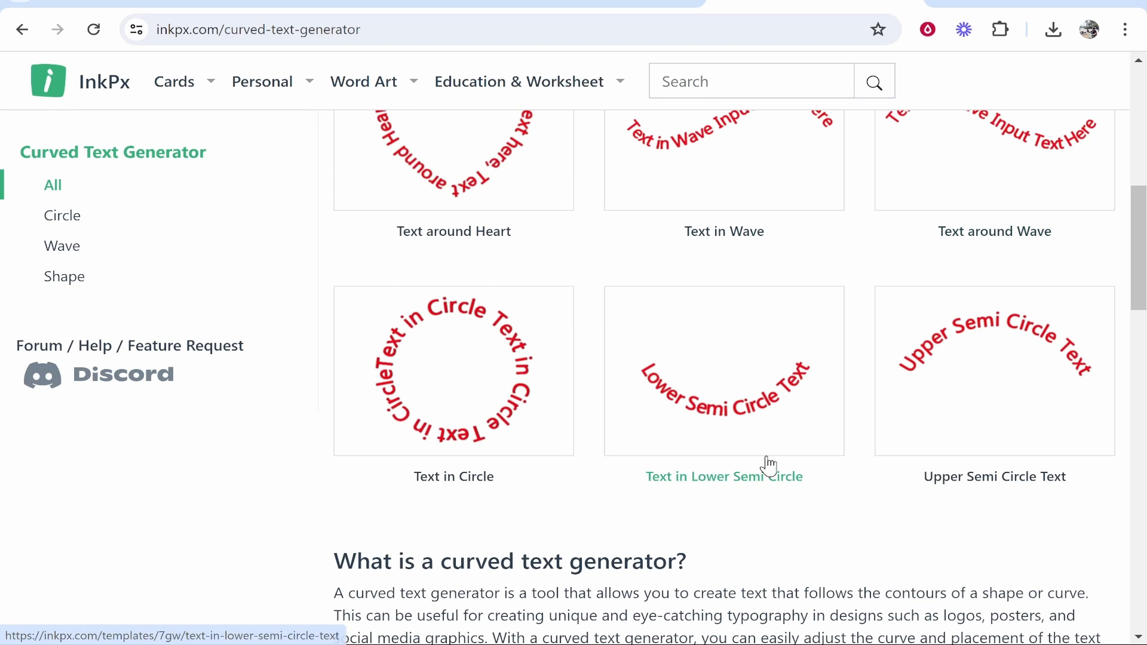
pyautogui.moveTo(994, 399)
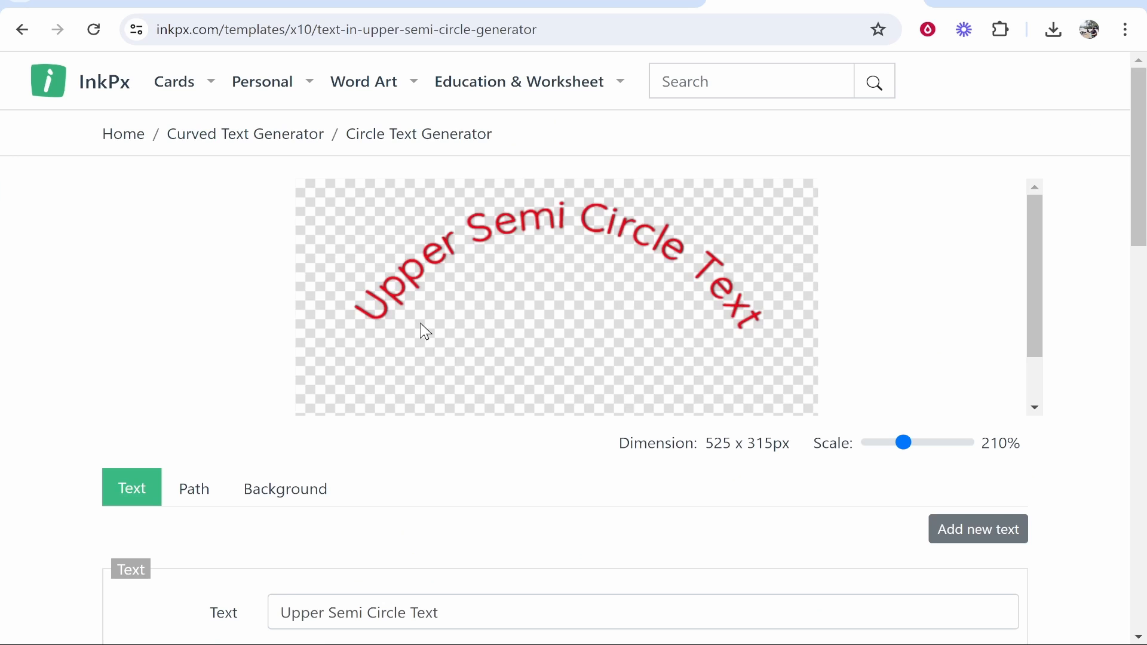
# Step: Make the Upper Semi Circle template read 'Hello World' at size 45 in black with no shadow
pyautogui.scroll(-3)
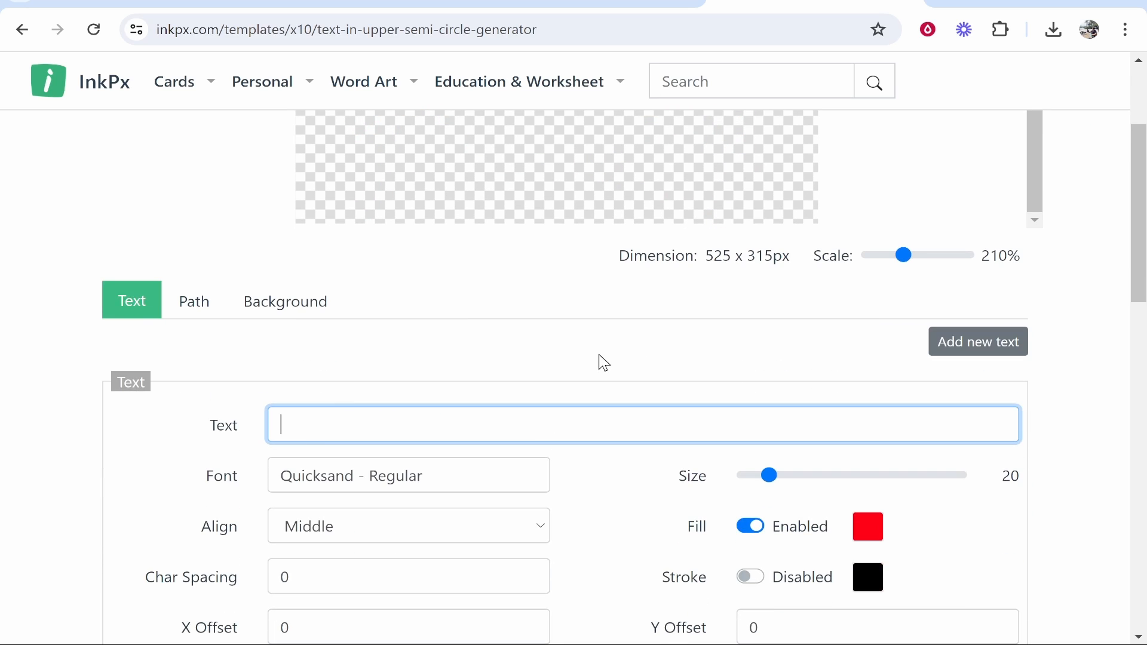
pyautogui.write('Hello World')
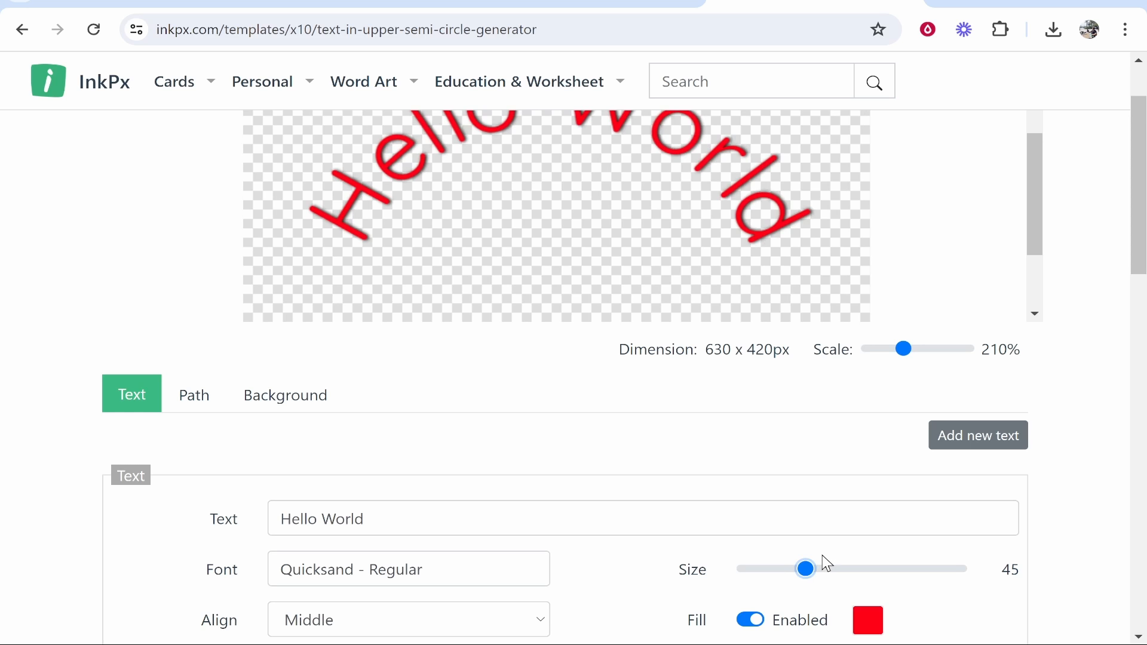
pyautogui.scroll(-3)
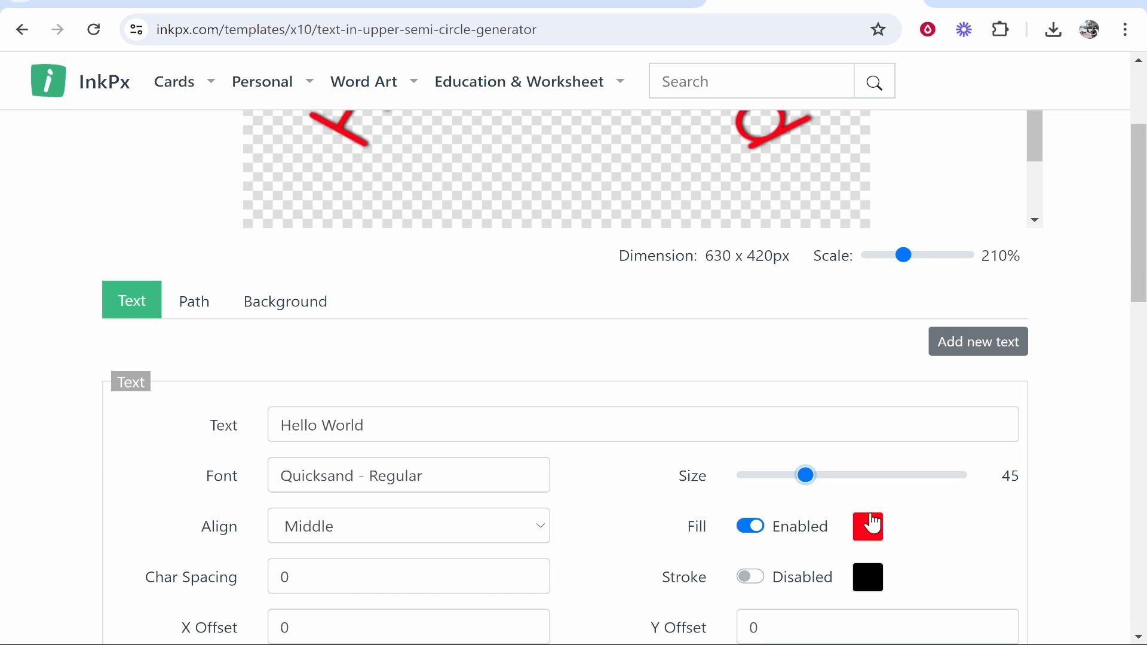
pyautogui.click(867, 526)
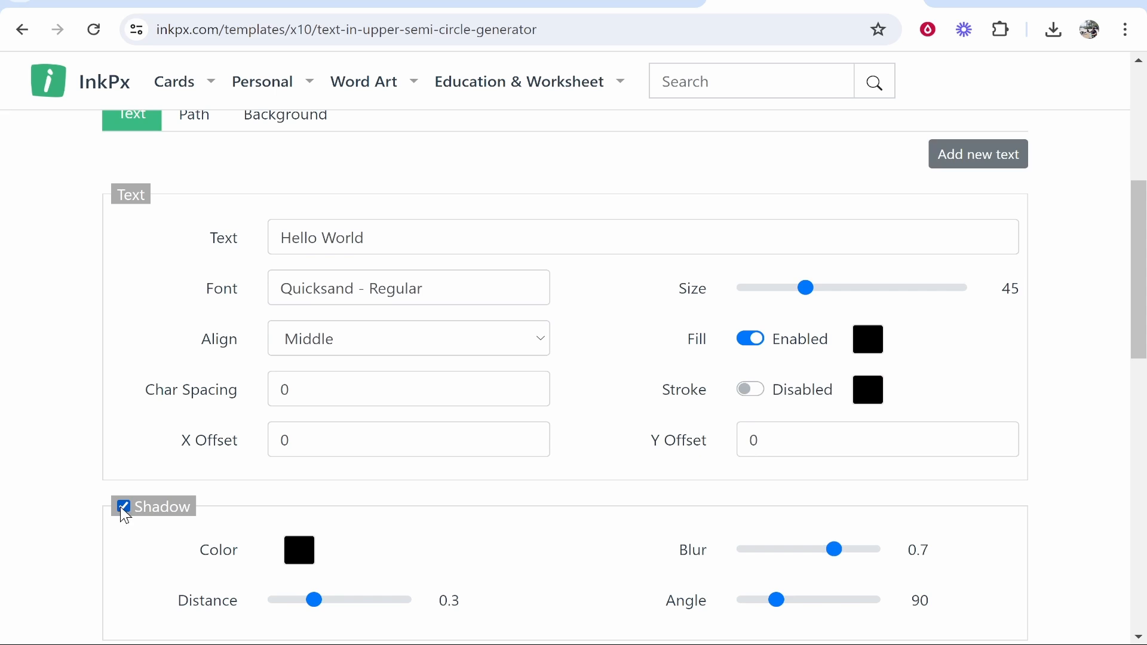
pyautogui.scroll(3)
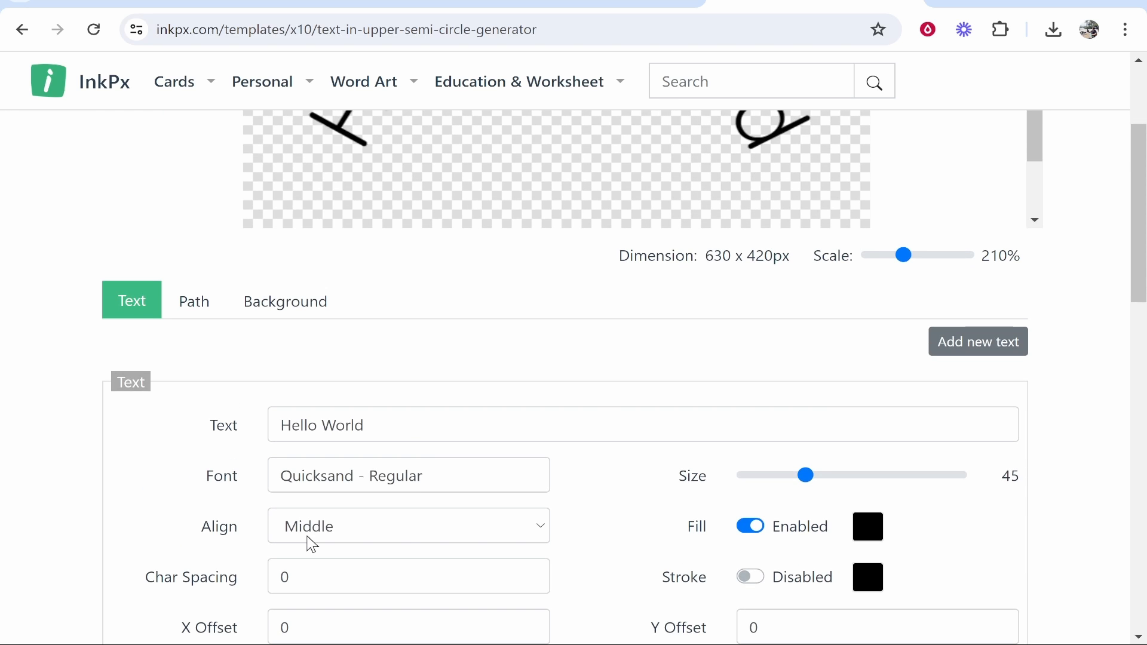
# Step: Change the curved text's font to Arimo Regular, found by searching 'arial'
pyautogui.click(407, 474)
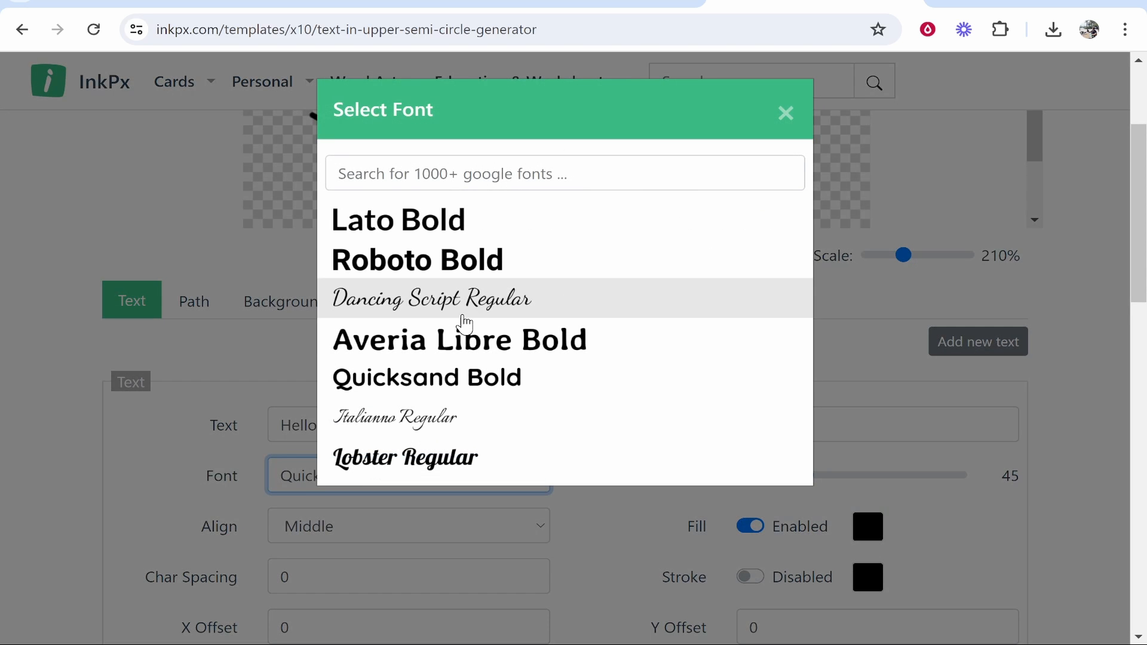
pyautogui.click(562, 173)
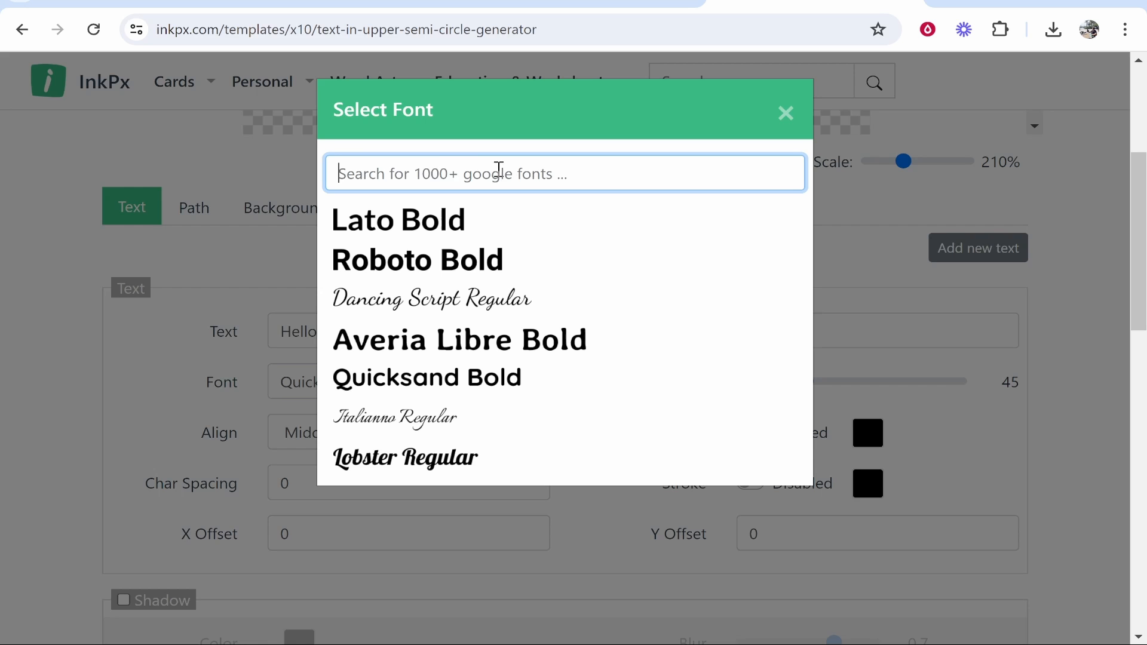
pyautogui.write('arial')
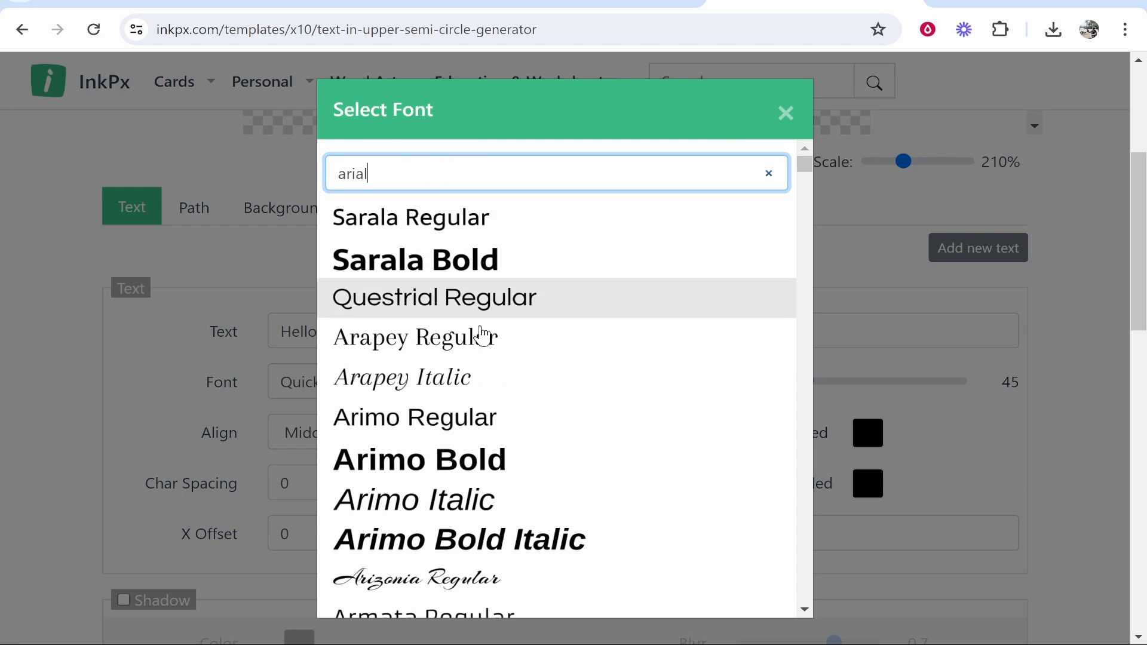
pyautogui.moveTo(413, 417)
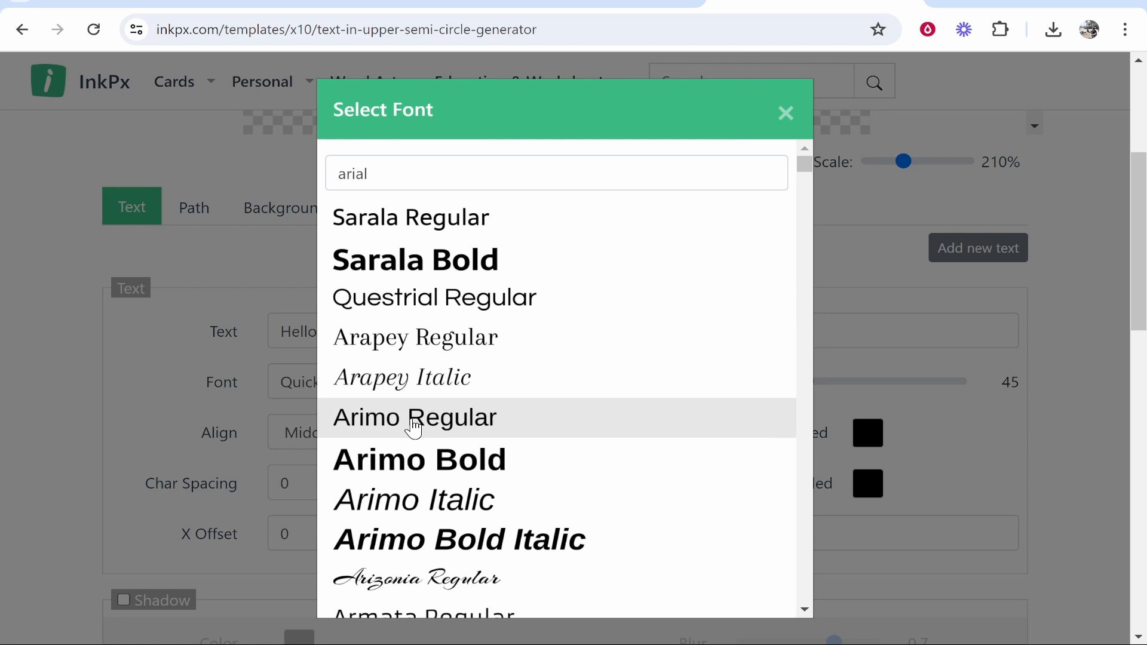
pyautogui.click(415, 416)
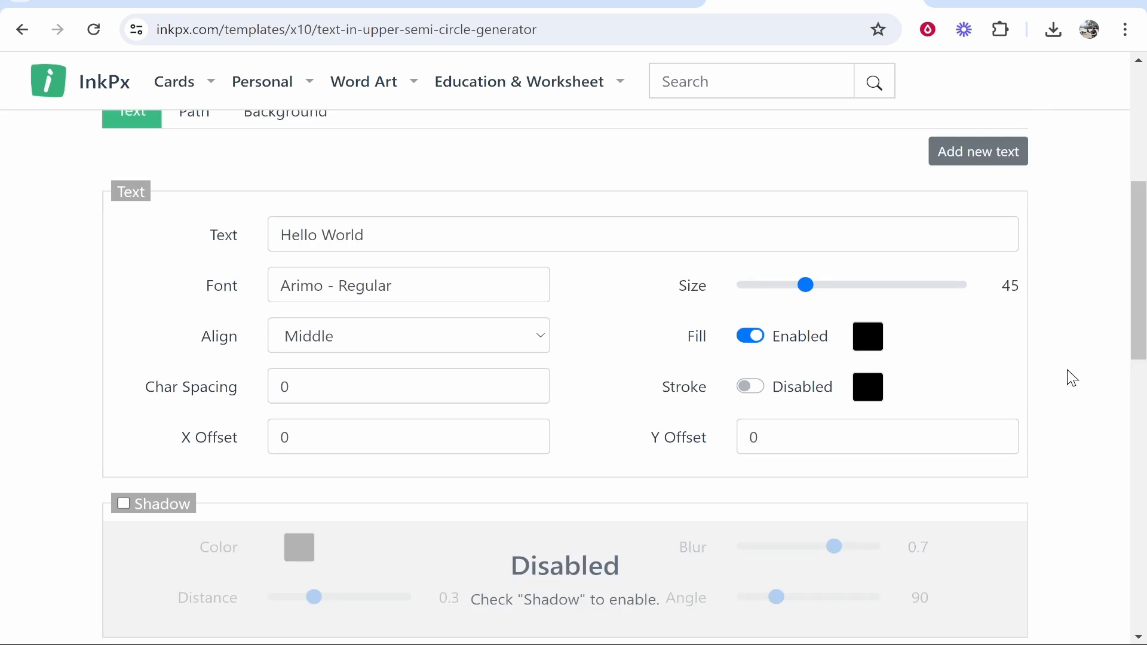
# Step: Download the finished Hello World design as a PNG file
pyautogui.click(565, 343)
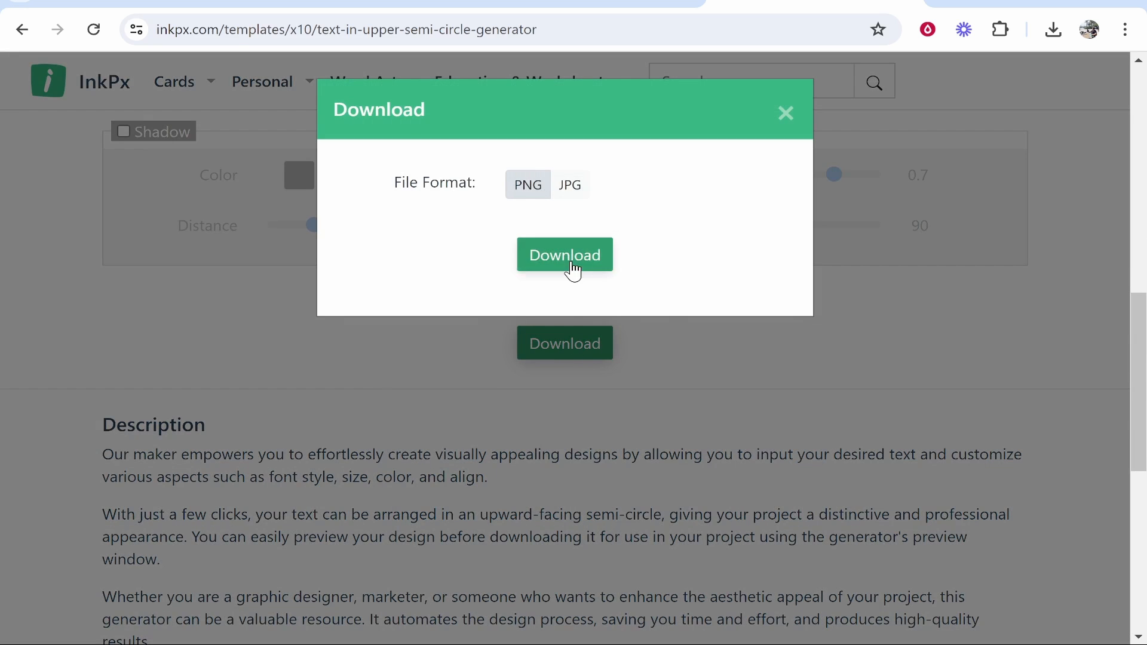
pyautogui.click(564, 255)
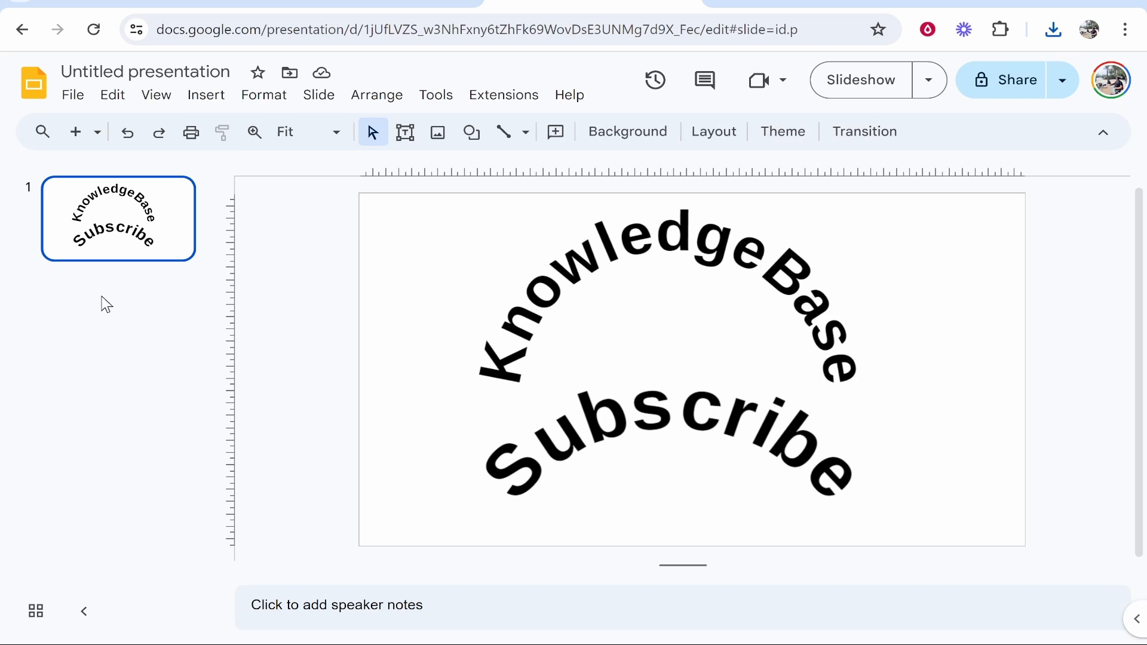
# Step: Start inserting an image into the new blank slide via Upload from computer
pyautogui.click(206, 94)
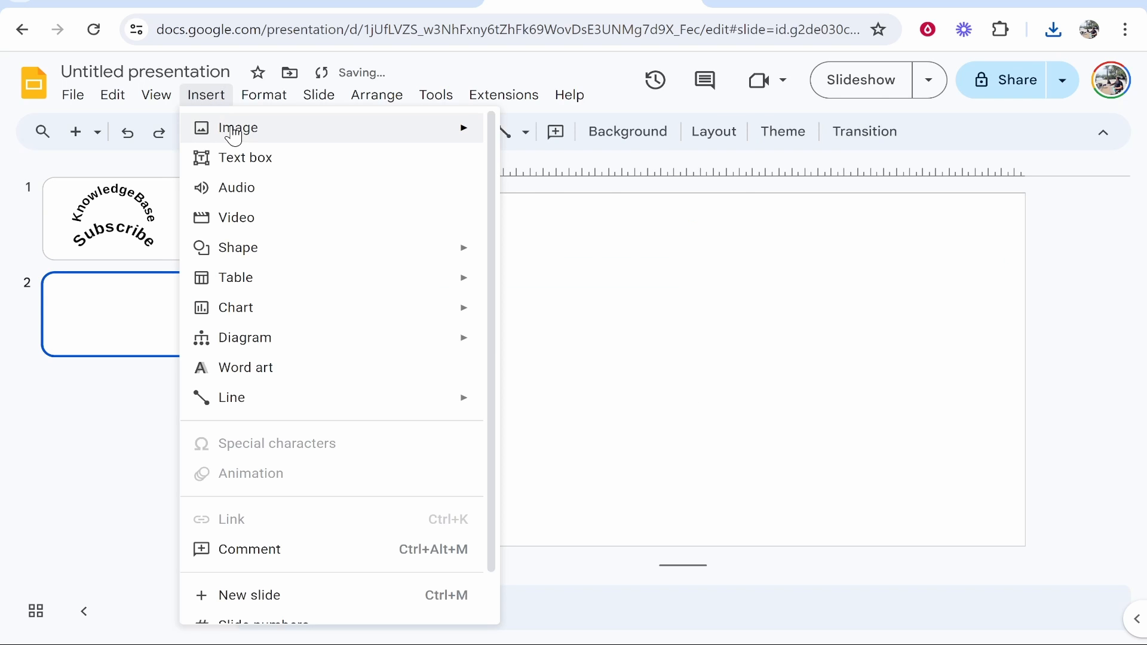
pyautogui.click(237, 127)
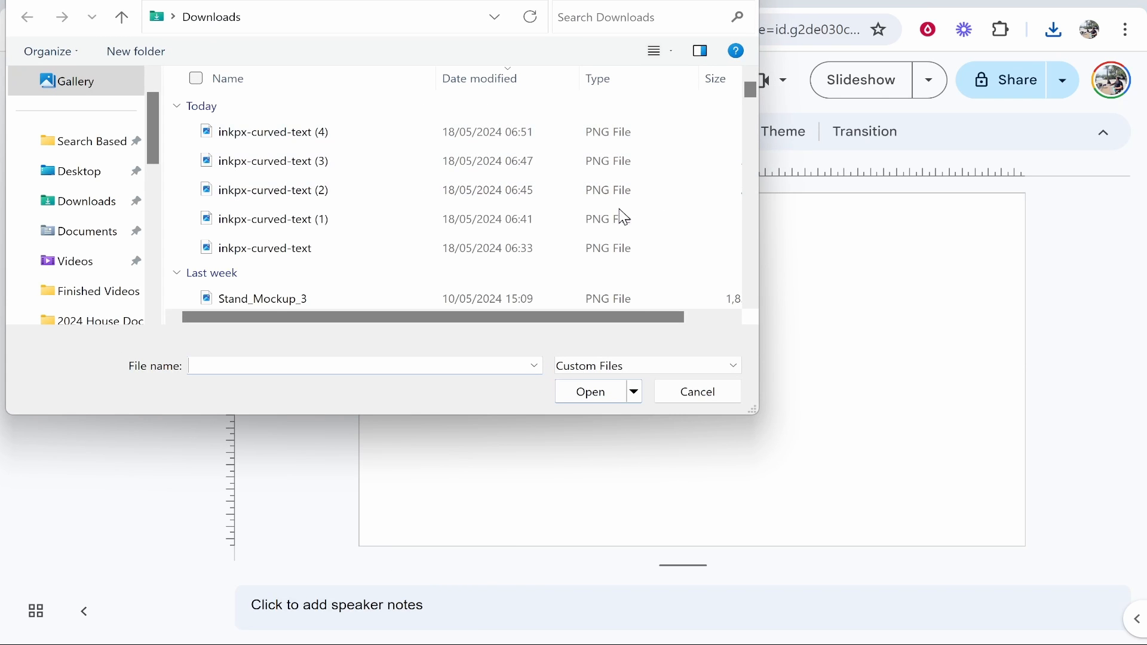